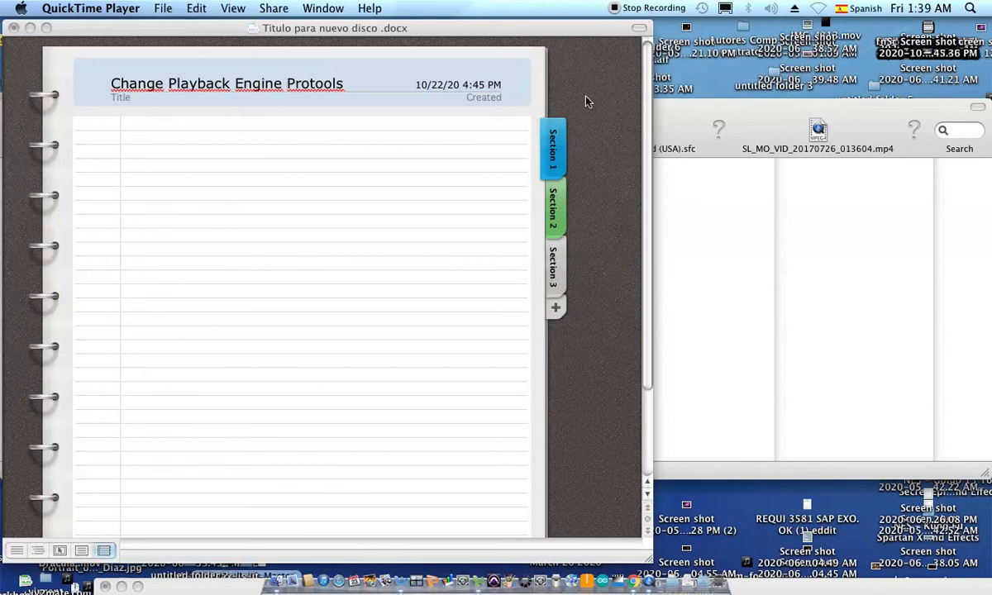
mouse_move(576, 263)
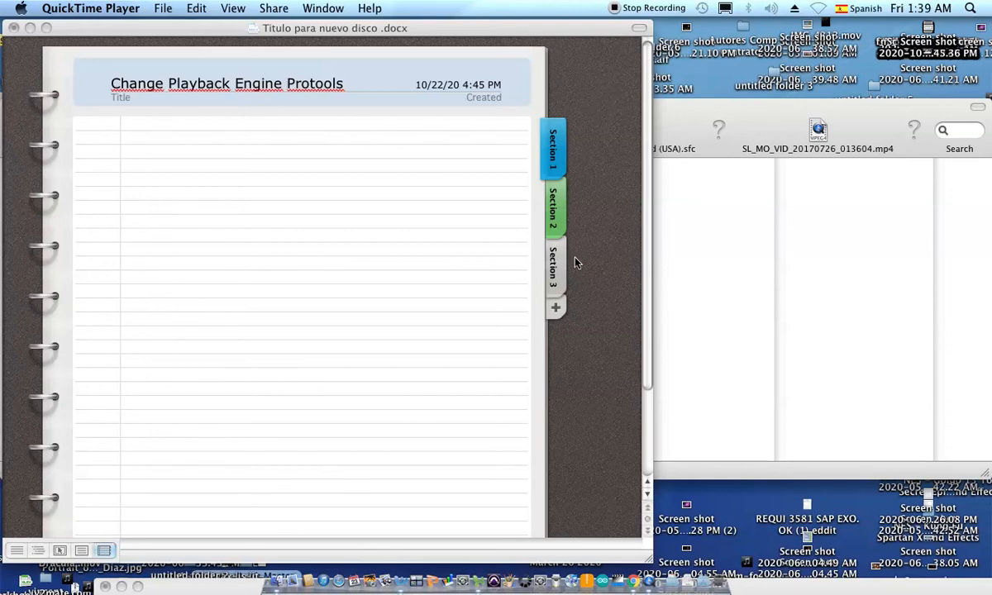
mouse_move(510, 301)
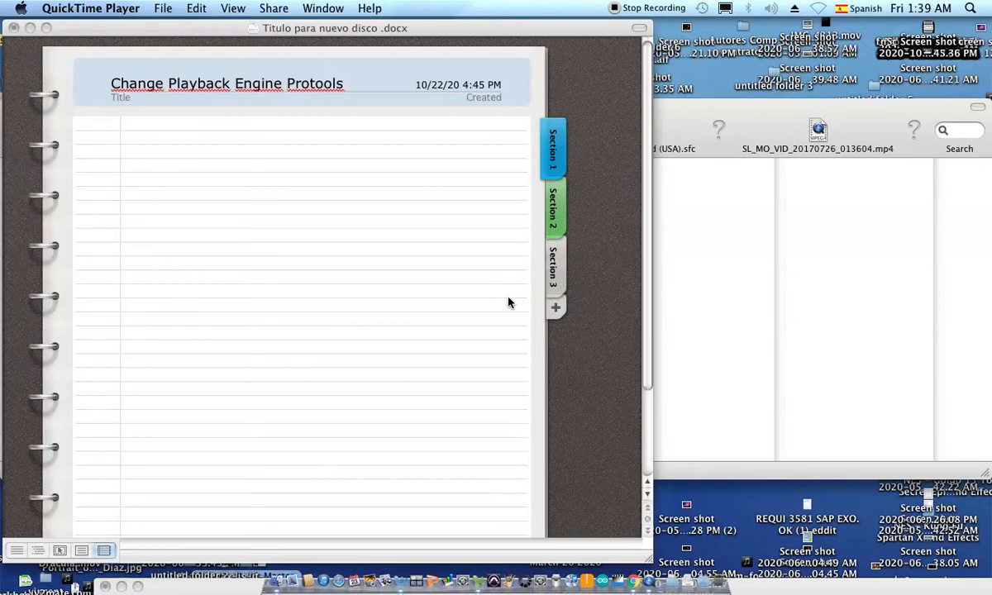
mouse_move(498, 563)
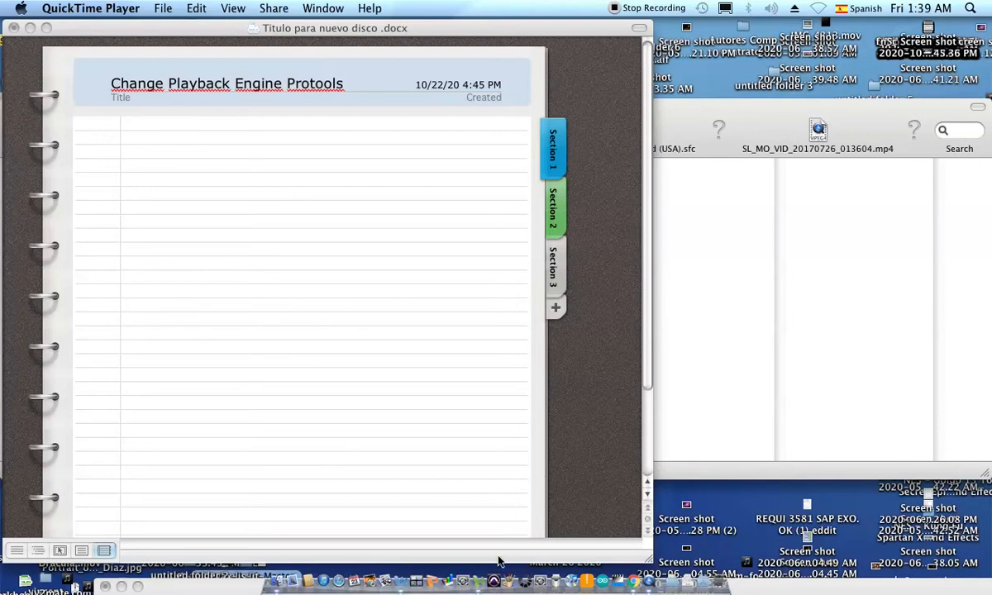
mouse_move(493, 582)
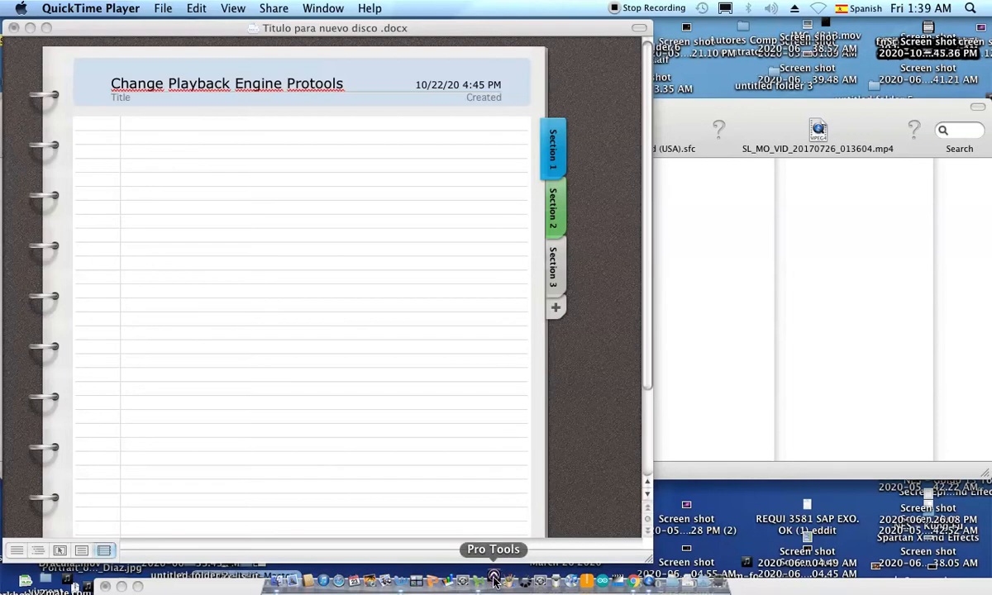
Step: Launch Pro Tools from the Dock and dismiss the iLok Authorization Required alert
left_click(493, 579)
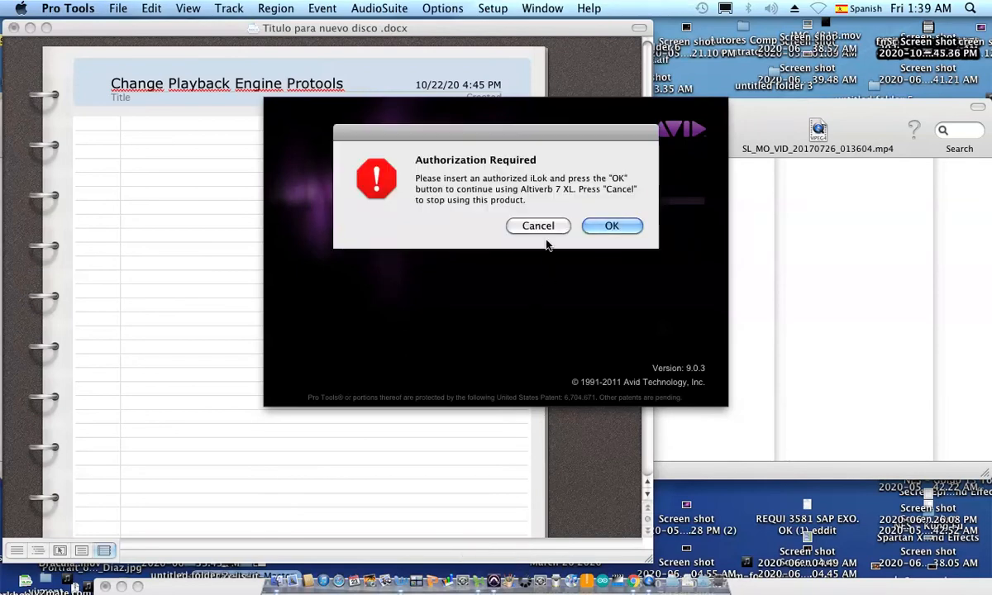
left_click(612, 225)
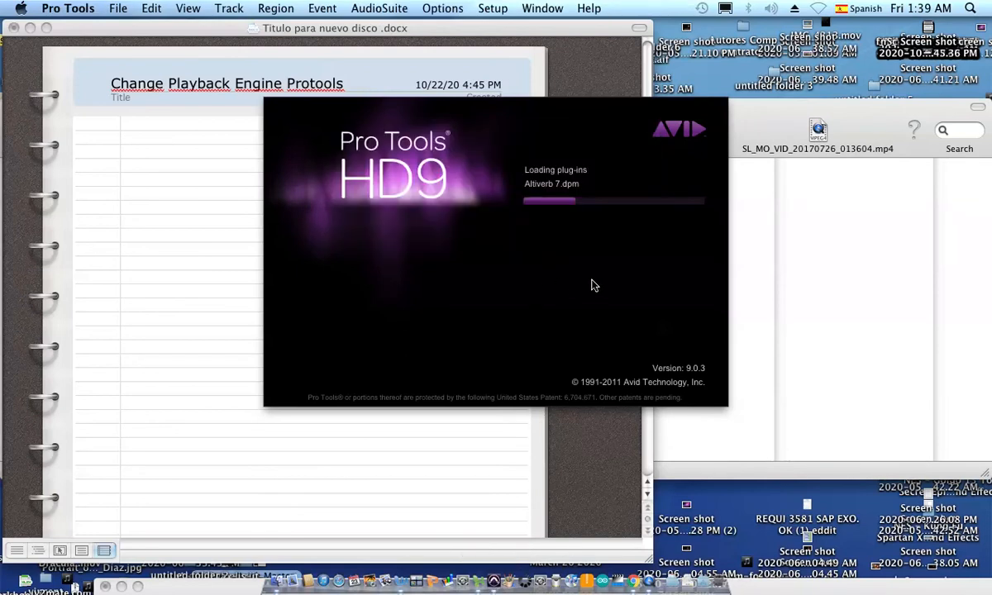
mouse_move(604, 263)
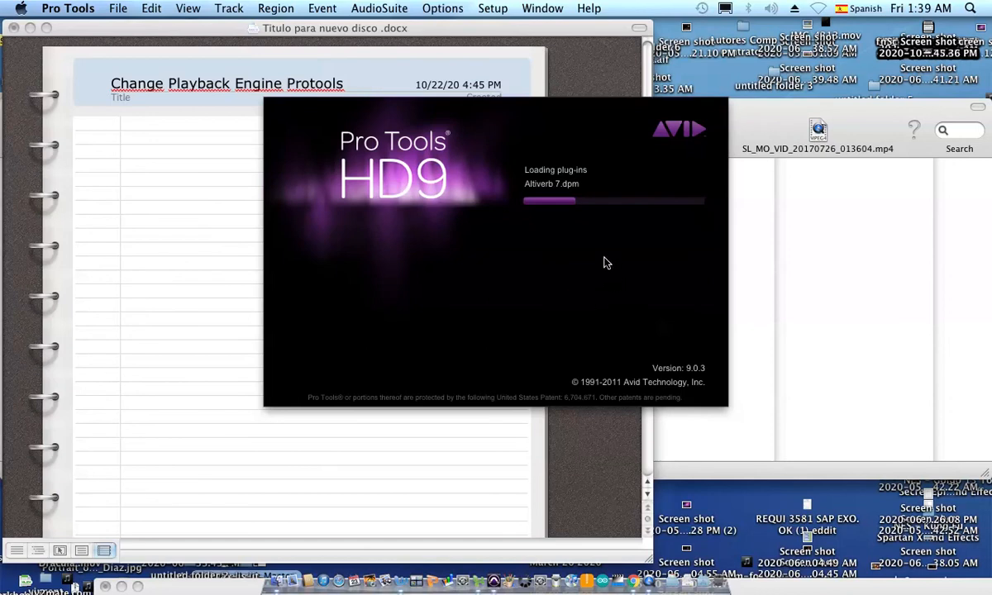
mouse_move(605, 242)
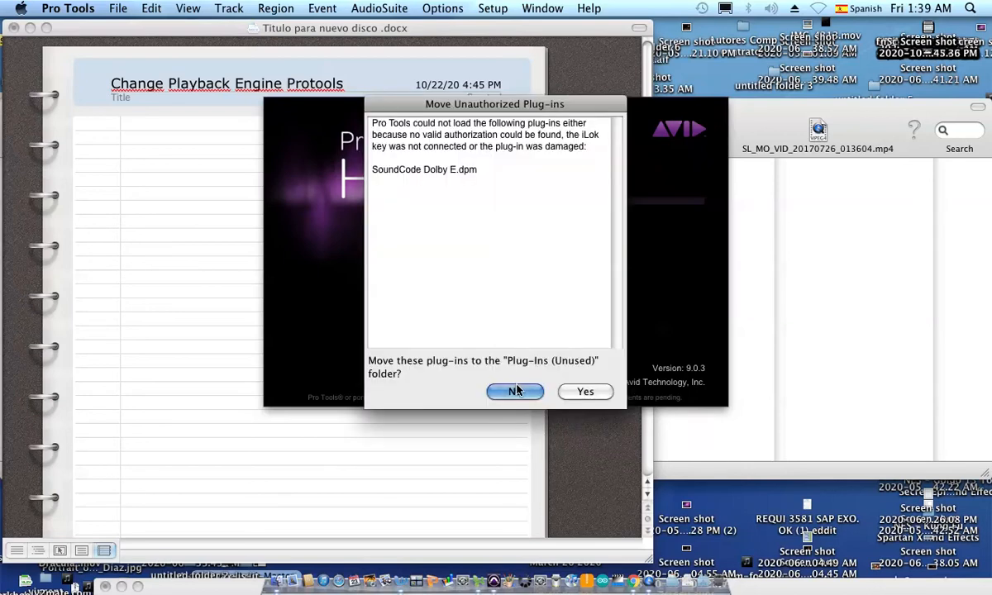
Step: Keep the unauthorized plug-in in place and leave 003 as the Playback Engine's current engine
left_click(515, 390)
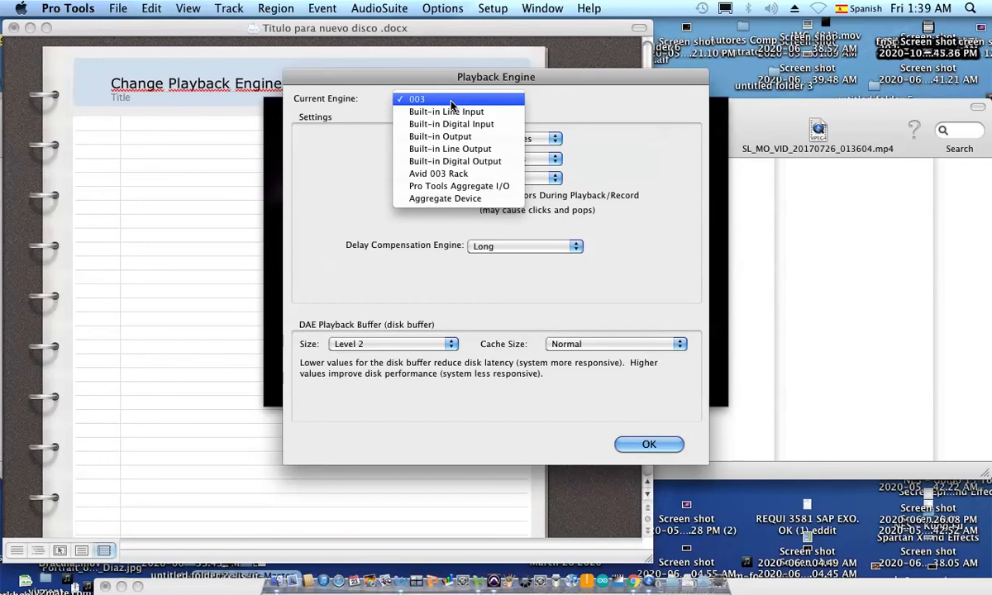
left_click(417, 99)
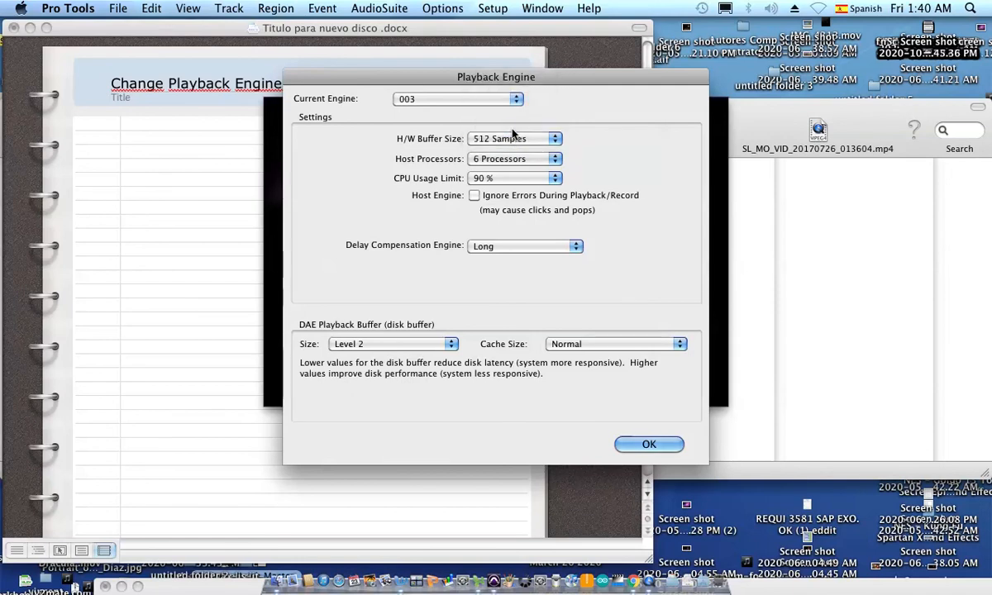
mouse_move(638, 417)
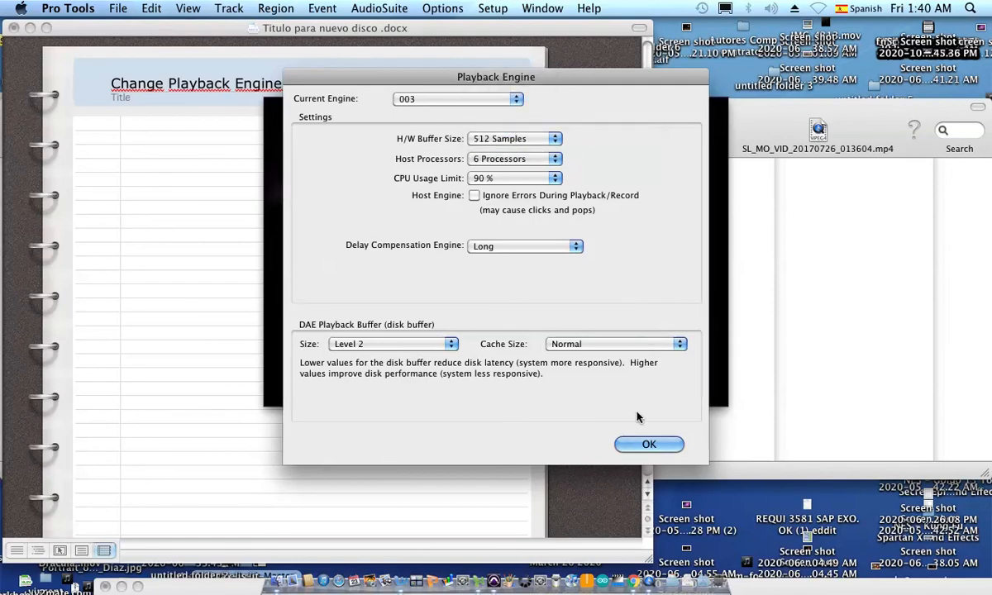